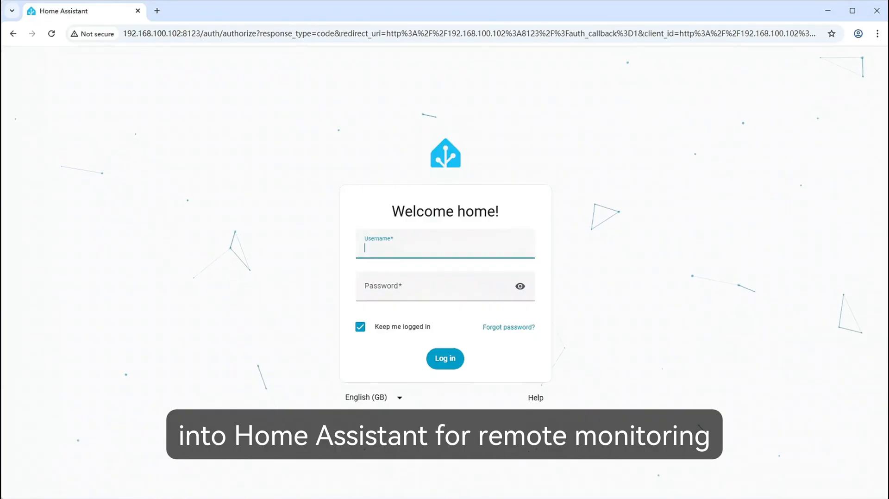
Step: Log in to Home Assistant and go to Settings > Add-ons
{"action": "left_click", "coordinate": [444, 358]}
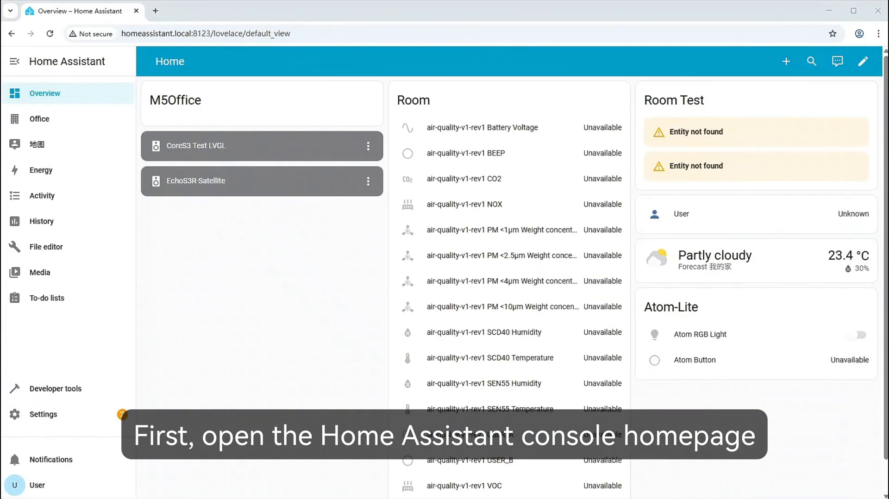
{"action": "mouse_move", "coordinate": [101, 123]}
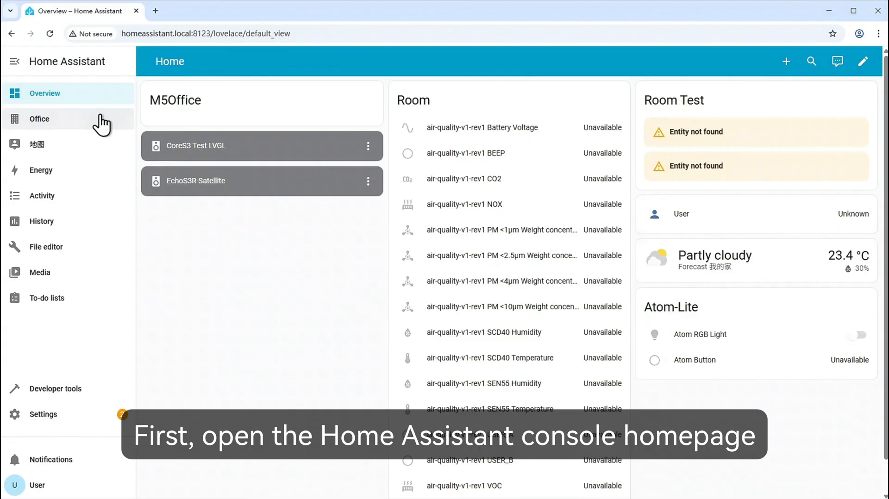
{"action": "left_click", "coordinate": [43, 414]}
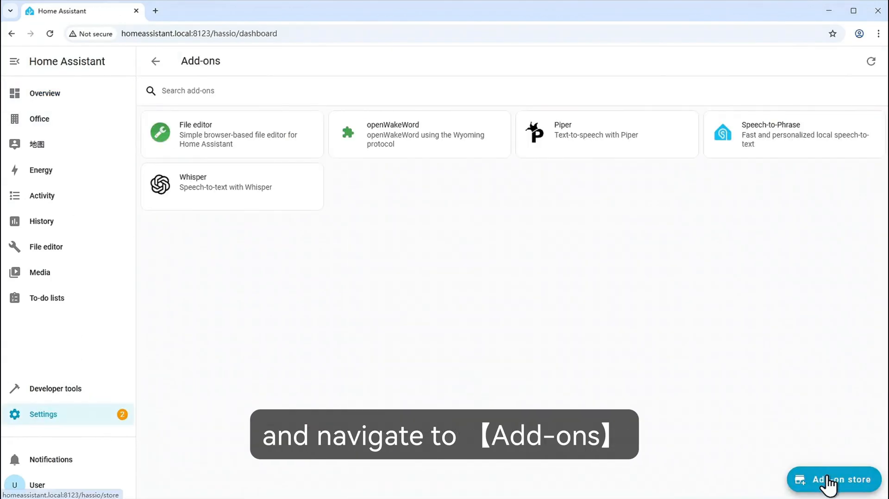
Step: Search the Add-on Store for 'ESP' and install ESPHome Device Builder
{"action": "left_click", "coordinate": [833, 479]}
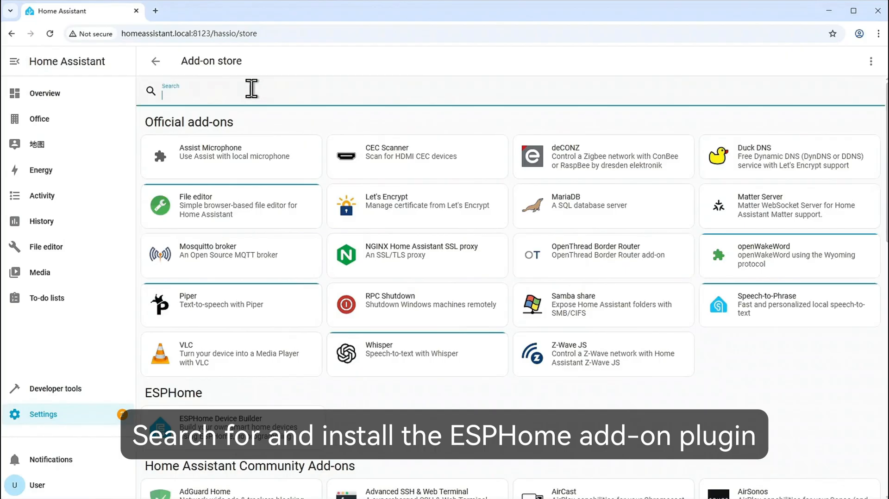
{"action": "type", "text": "ESP"}
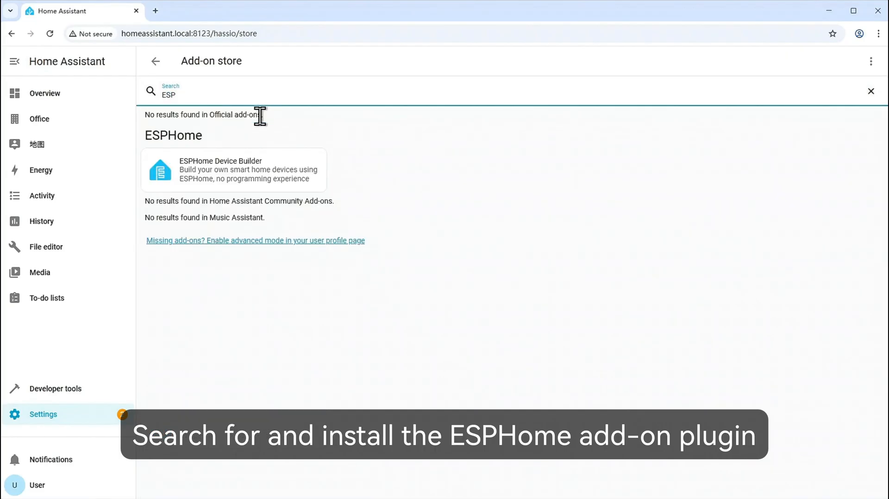
{"action": "left_click", "coordinate": [233, 170]}
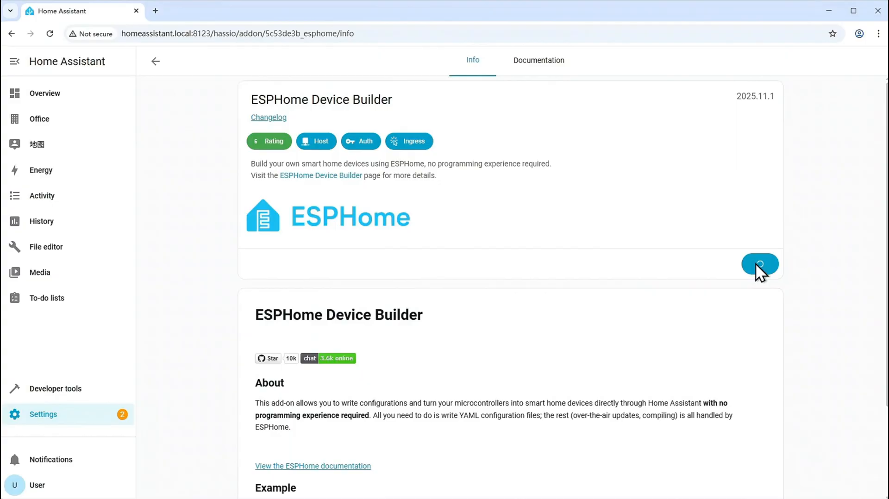
{"action": "left_click", "coordinate": [759, 264]}
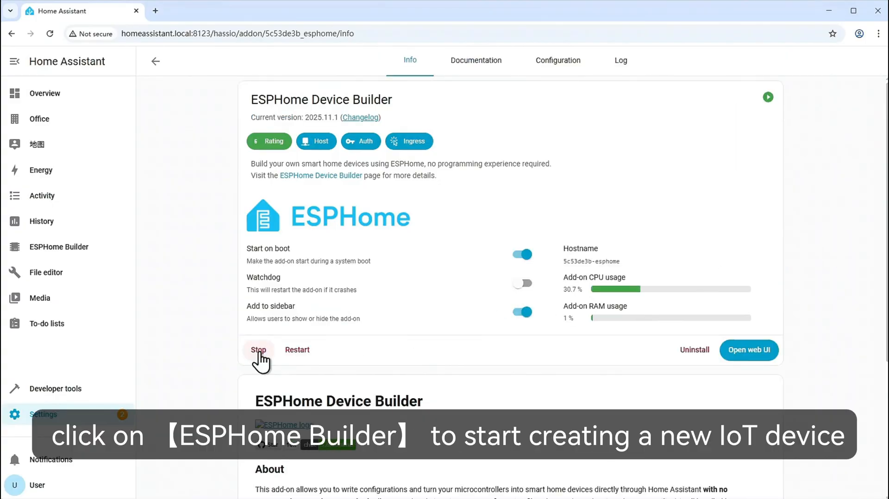
Step: Add a new device named tab5-ha-hmi from the ESPHome Builder dashboard
{"action": "left_click", "coordinate": [59, 246]}
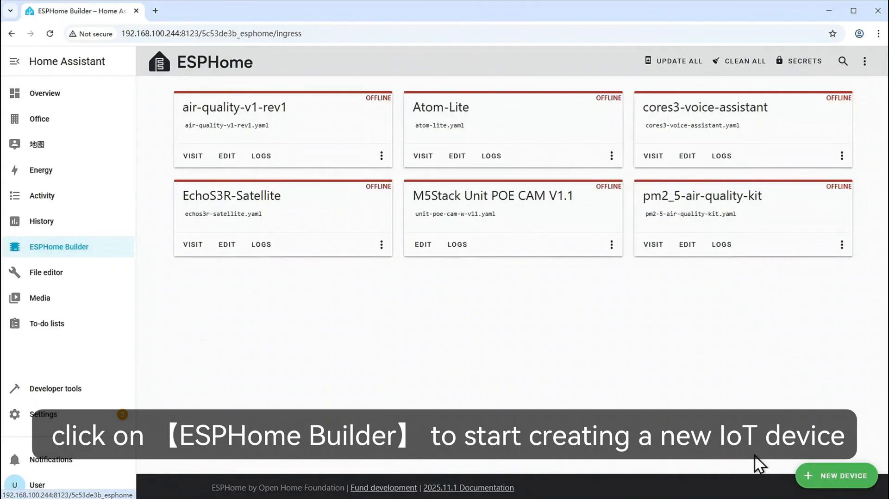
{"action": "left_click", "coordinate": [836, 475]}
{"action": "type", "text": "tab5-"}
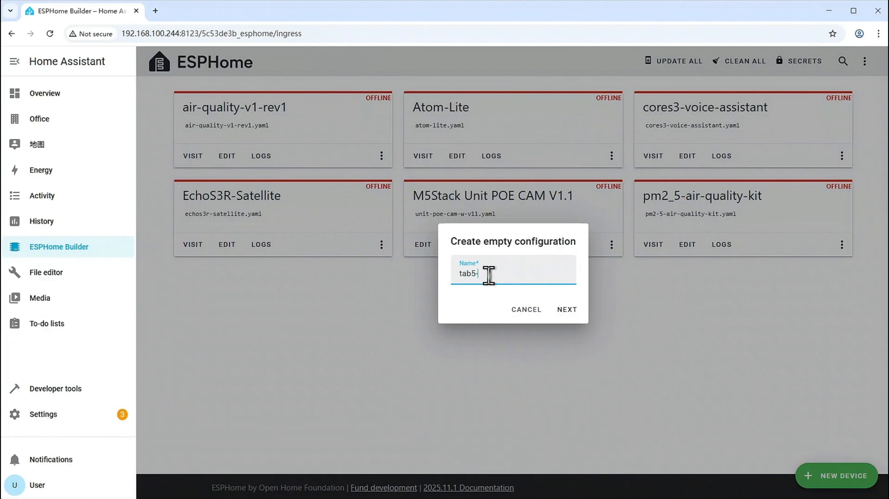
{"action": "type", "text": "ha"}
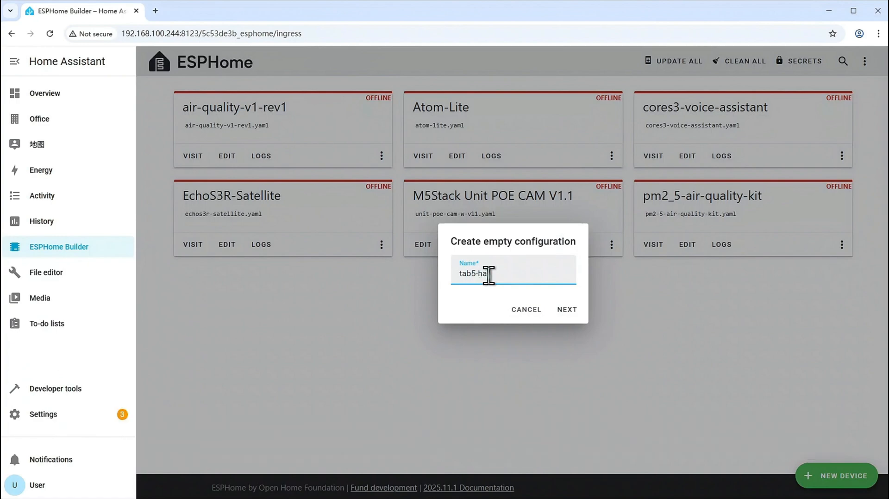
{"action": "left_click", "coordinate": [566, 310]}
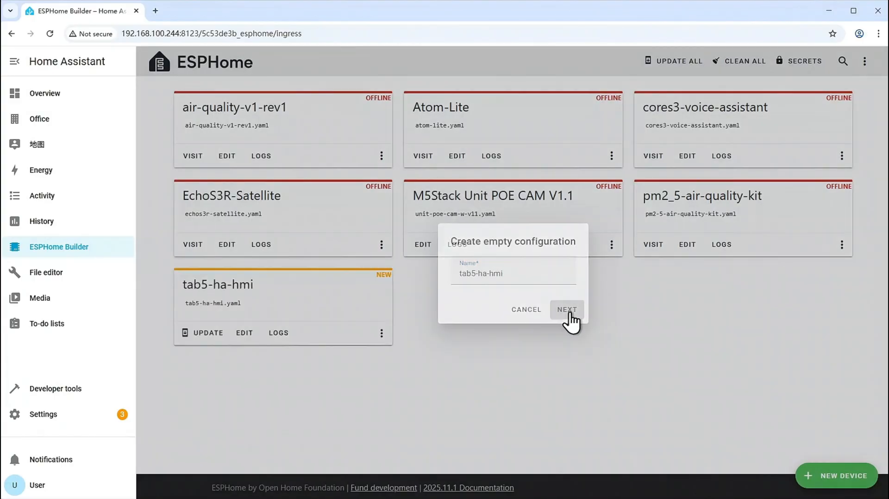
{"action": "left_click", "coordinate": [525, 310]}
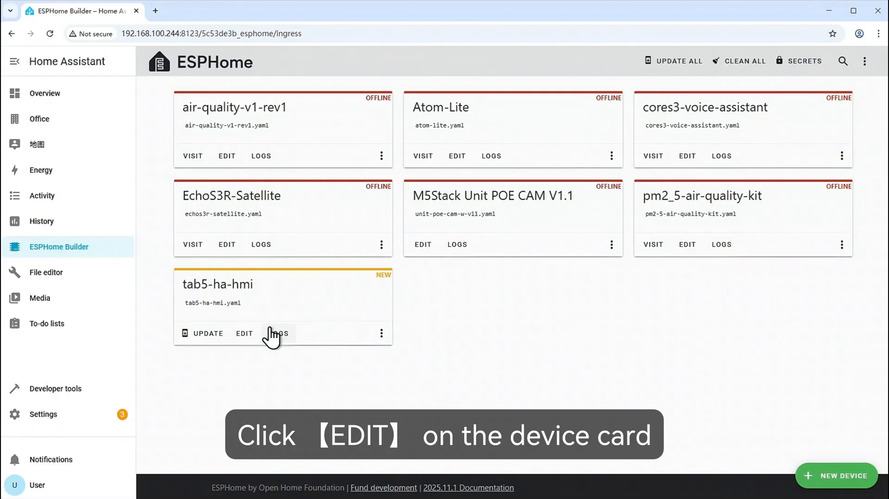
Step: Paste the GitHub tab5-ha-hmi.yaml example into the tab5-ha-hmi config and save
{"action": "left_click", "coordinate": [244, 333]}
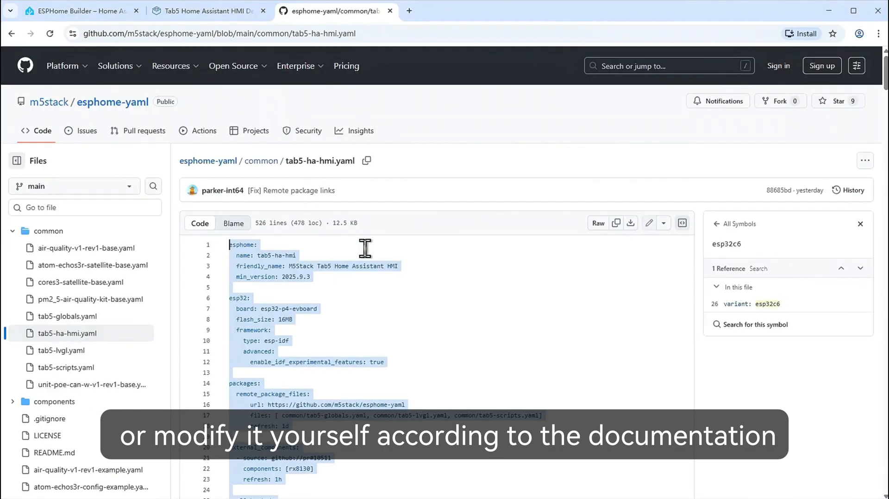
{"action": "left_click", "coordinate": [79, 10]}
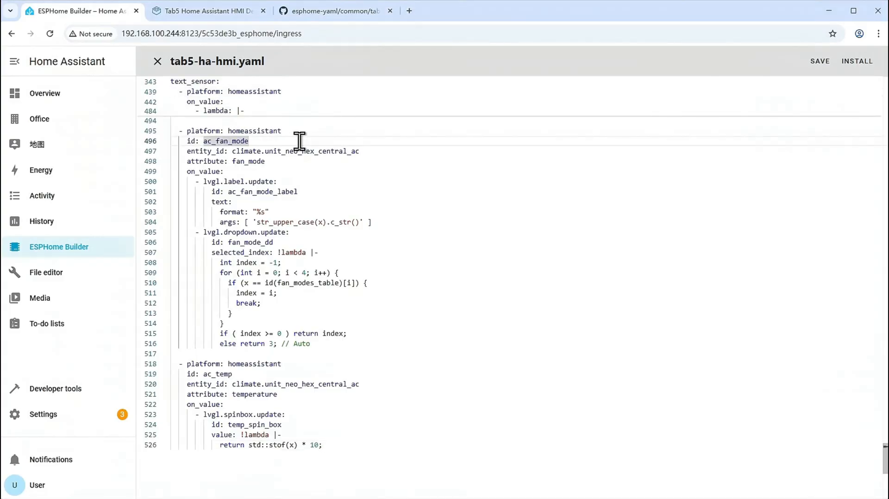
{"action": "left_click", "coordinate": [818, 61]}
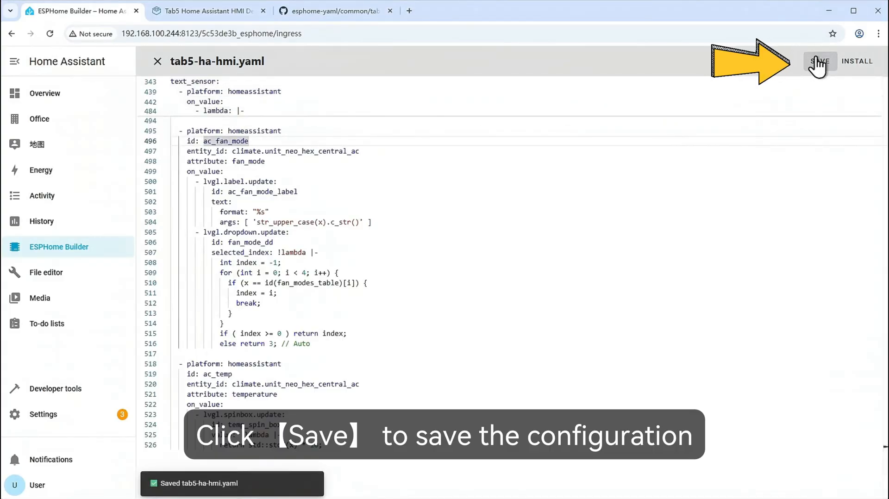
Step: Compile tab5-ha-hmi via Manual download and keep the factory-format .bin download
{"action": "left_click", "coordinate": [856, 61]}
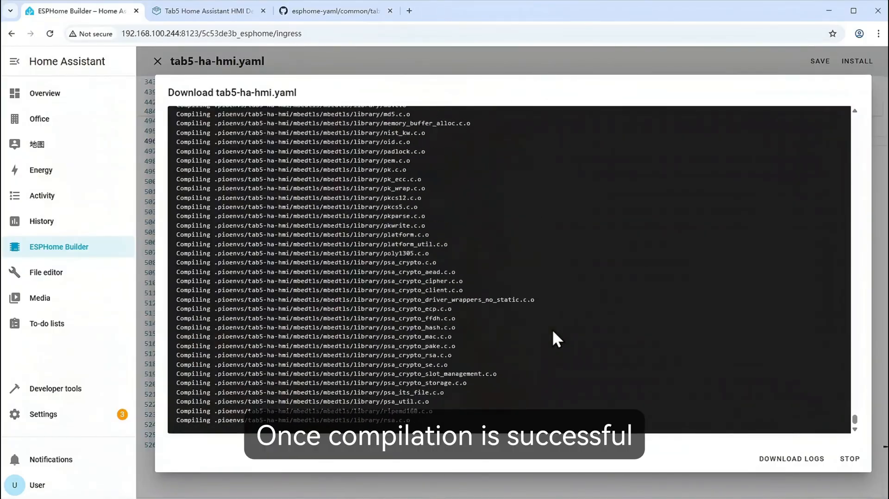
{"action": "left_click", "coordinate": [790, 458]}
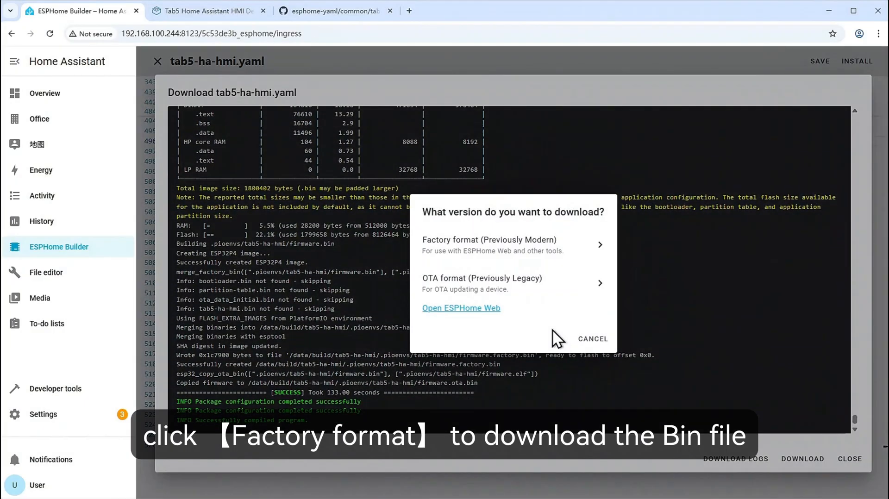
{"action": "left_click", "coordinate": [489, 240]}
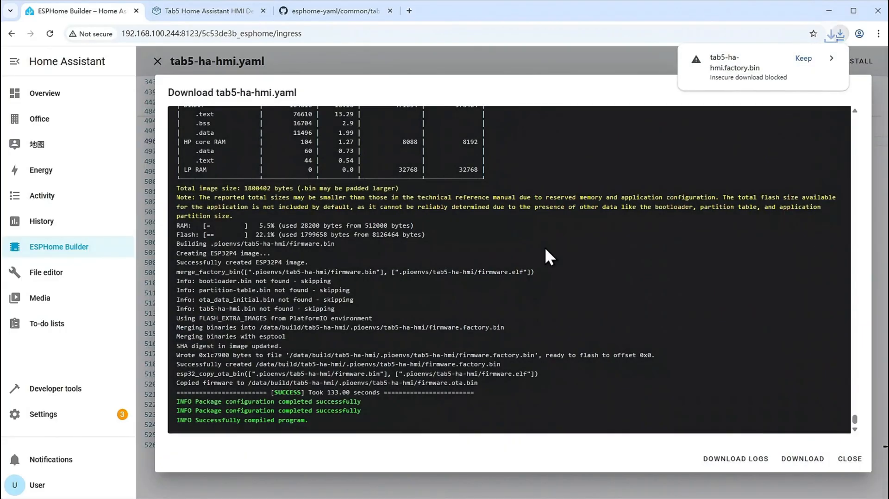
{"action": "left_click", "coordinate": [803, 59]}
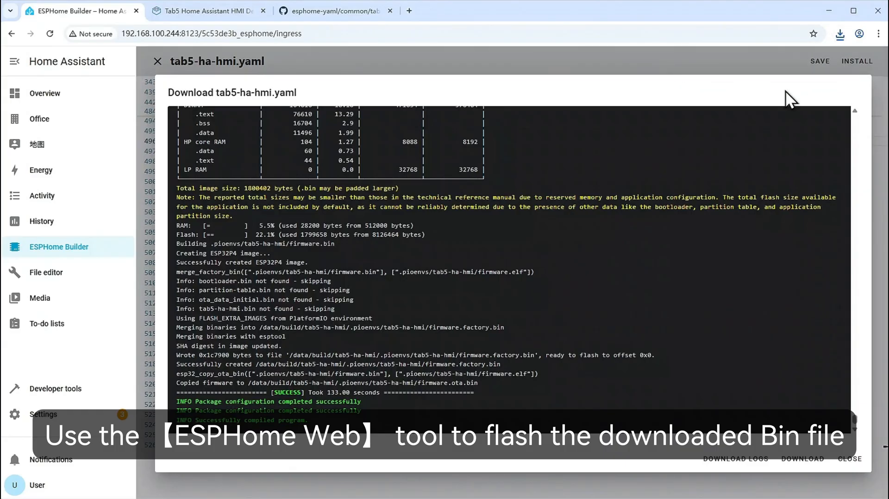
Step: Save the Tab5 configuration and download the compiled project firmware
{"action": "left_click", "coordinate": [849, 459]}
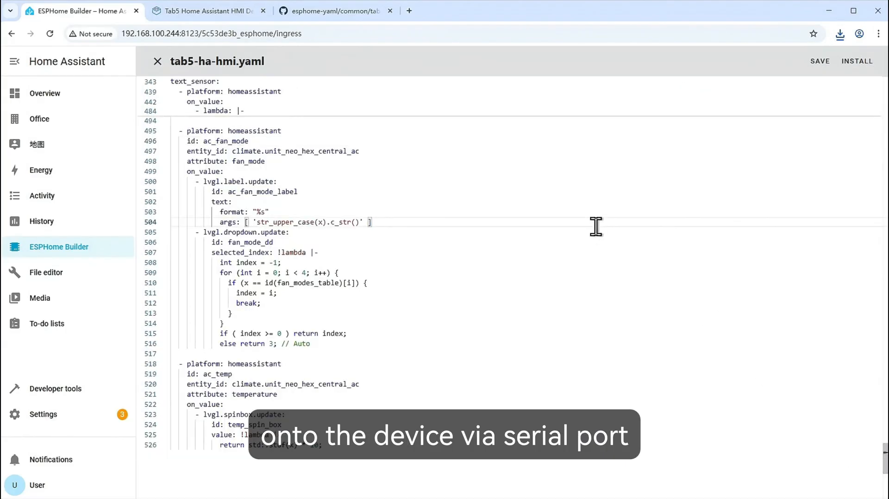
{"action": "left_click", "coordinate": [857, 62]}
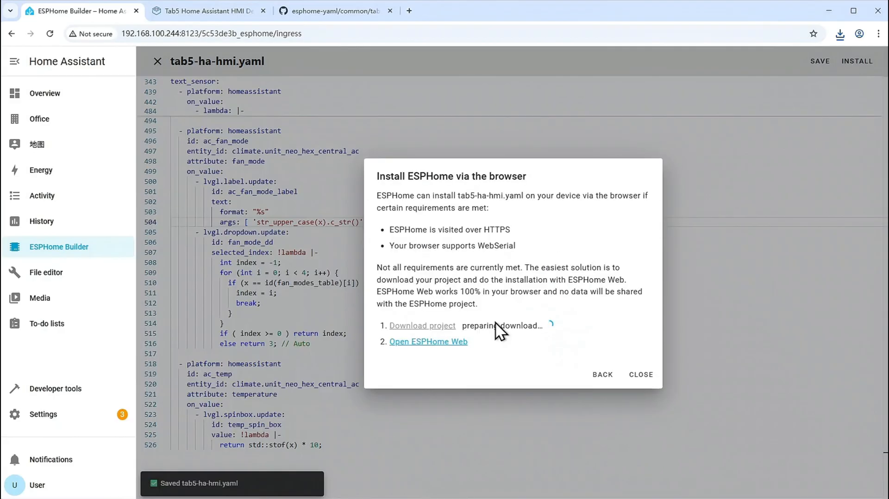
{"action": "left_click", "coordinate": [428, 341]}
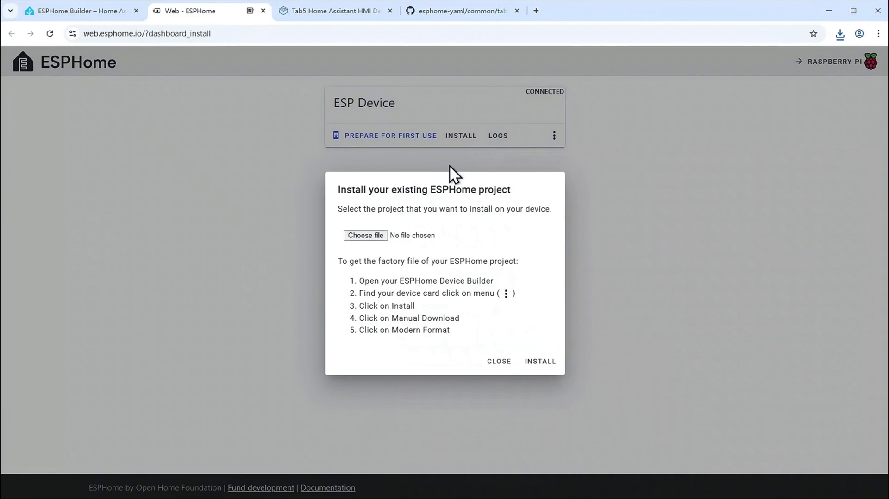
Step: Flash tab5-ha-hmi.factory.bin in ESPHome Web and dismiss the success message
{"action": "left_click", "coordinate": [365, 235]}
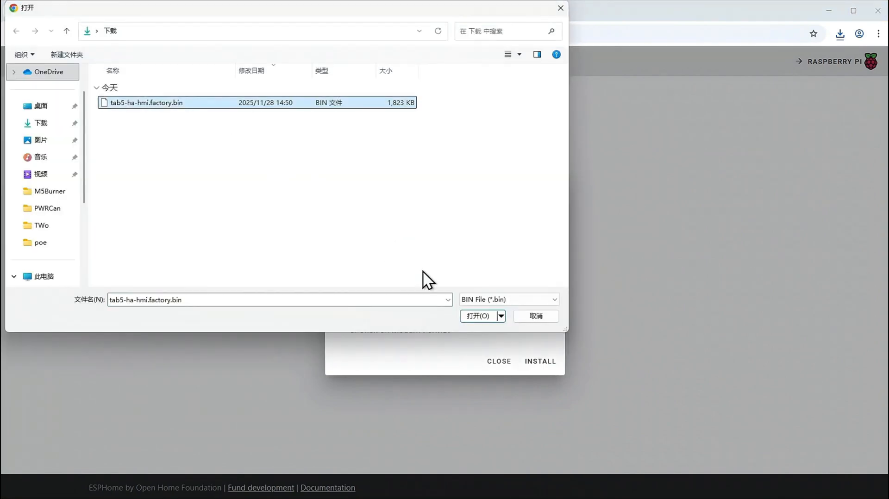
{"action": "left_click", "coordinate": [477, 315]}
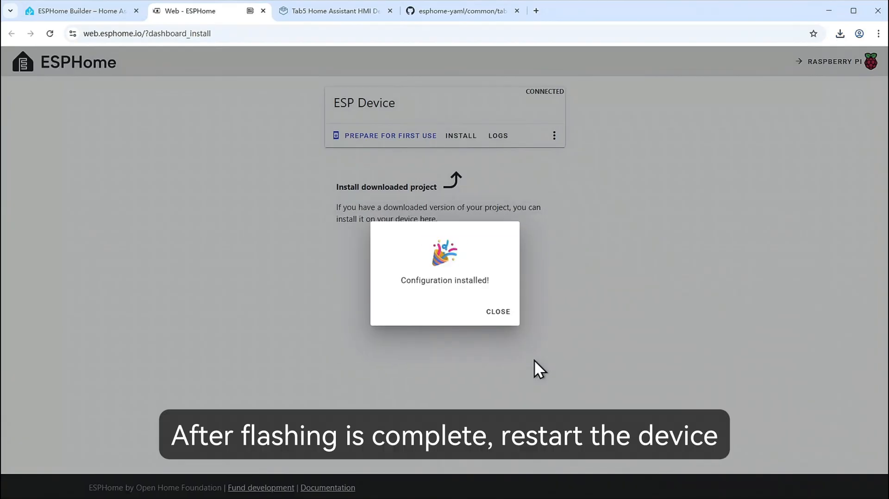
{"action": "left_click", "coordinate": [79, 10]}
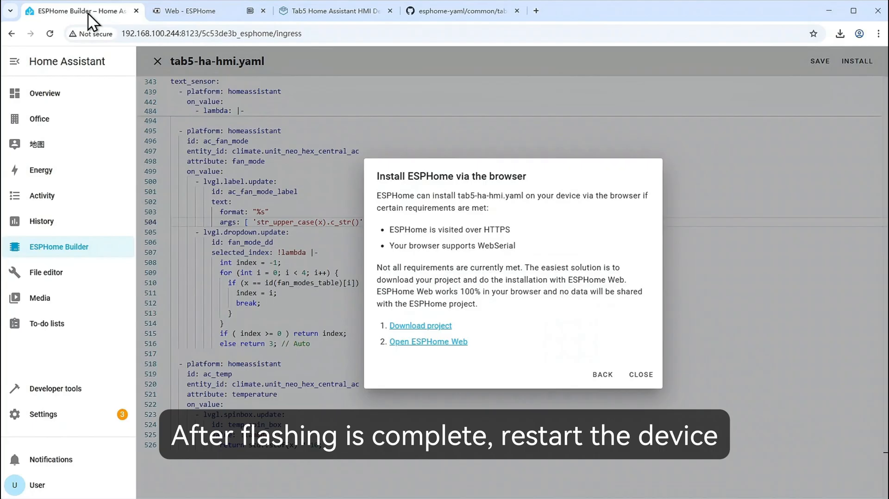
Step: Add the discovered Tab5 in Devices & services with host tab5-ha-hmi.local, skipping the area
{"action": "left_click", "coordinate": [43, 413]}
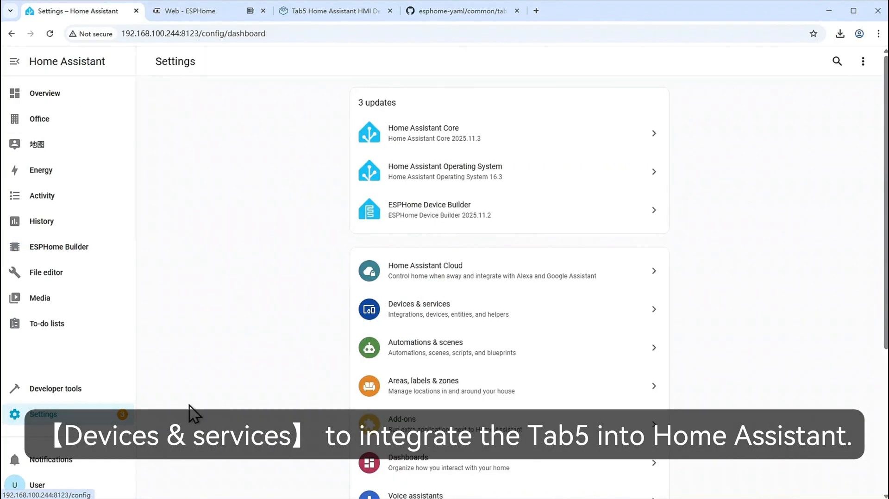
{"action": "left_click", "coordinate": [418, 309]}
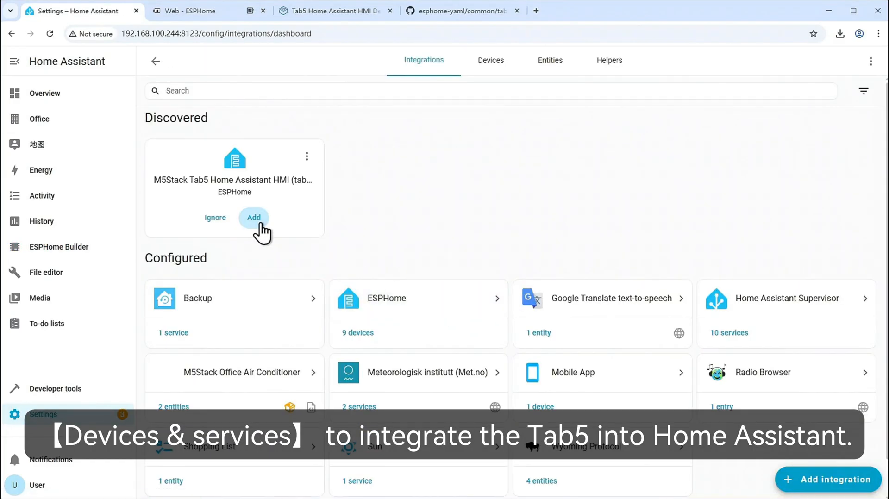
{"action": "left_click", "coordinate": [253, 217]}
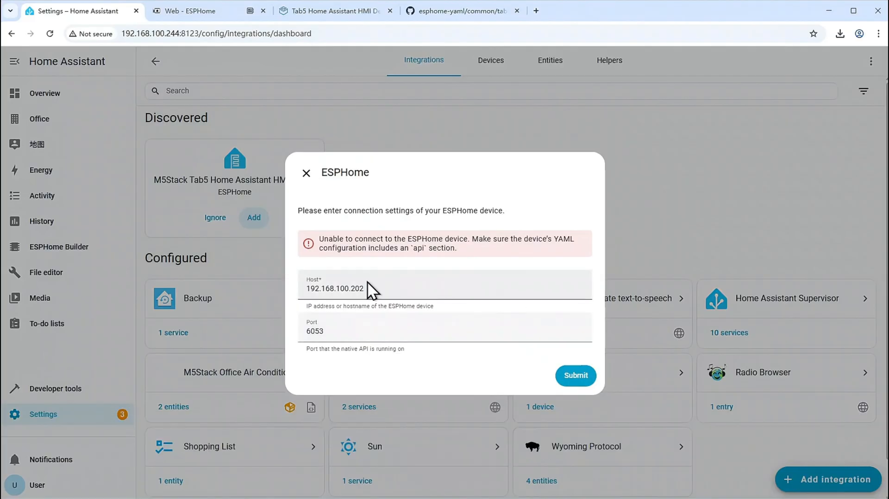
{"action": "type", "text": "tab5-ha-hmi"}
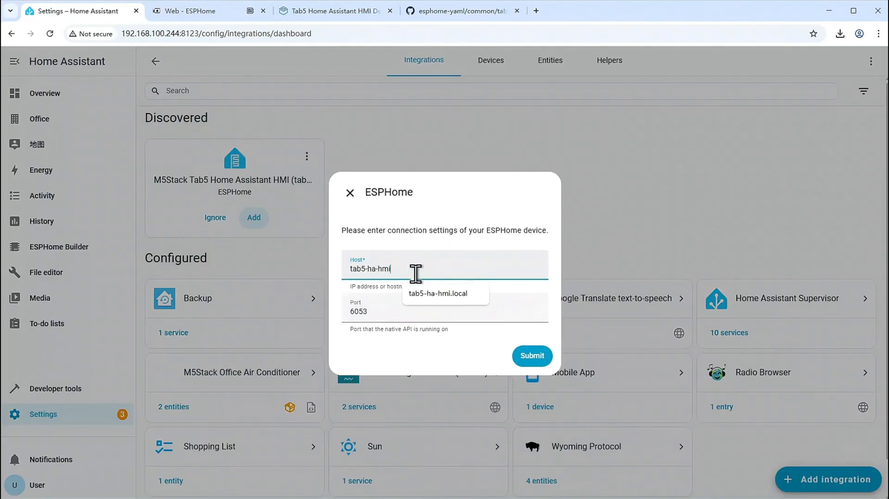
{"action": "type", "text": "loca"}
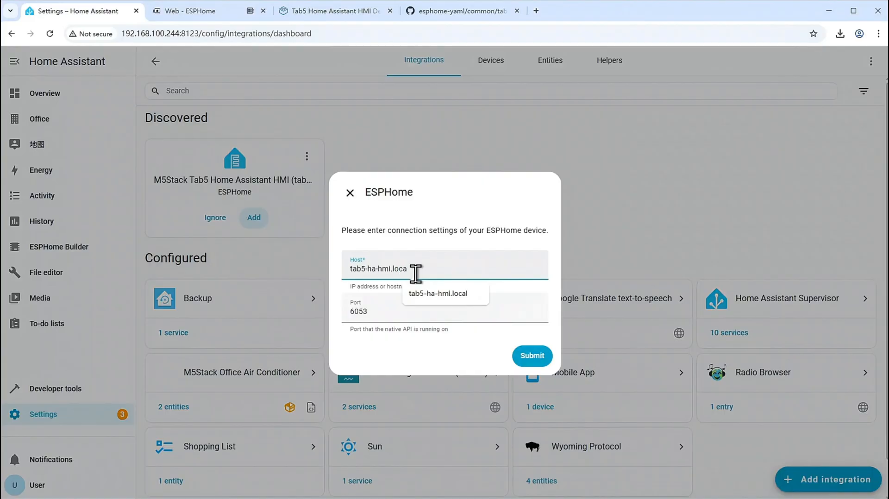
{"action": "left_click", "coordinate": [530, 355]}
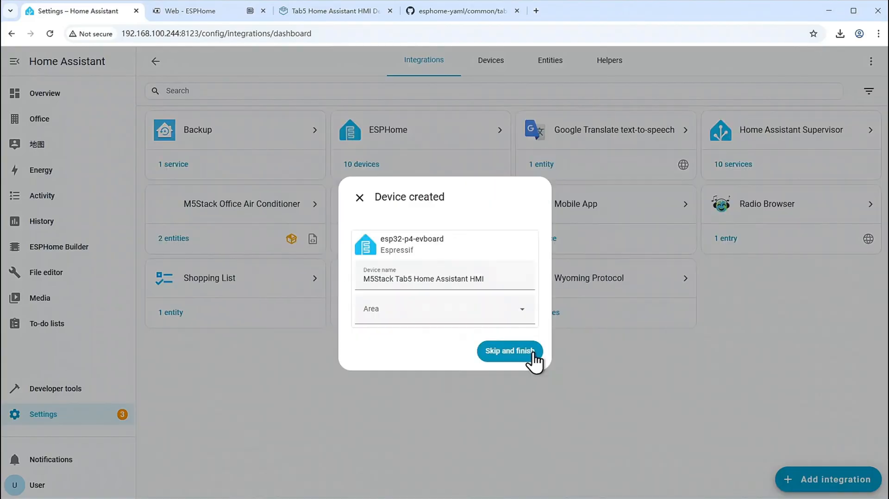
{"action": "left_click", "coordinate": [508, 350]}
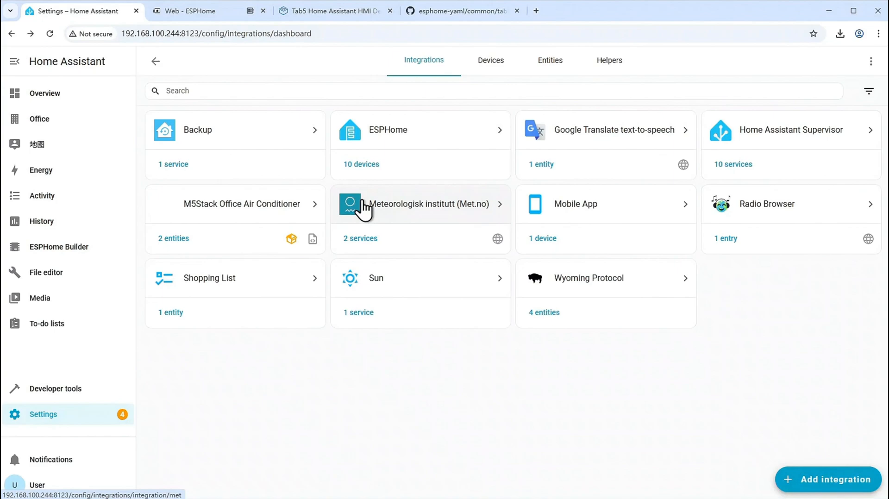
Step: Tick 'Allow the device to perform Home Assistant actions' in the Tab5's ESPHome options
{"action": "left_click", "coordinate": [420, 129]}
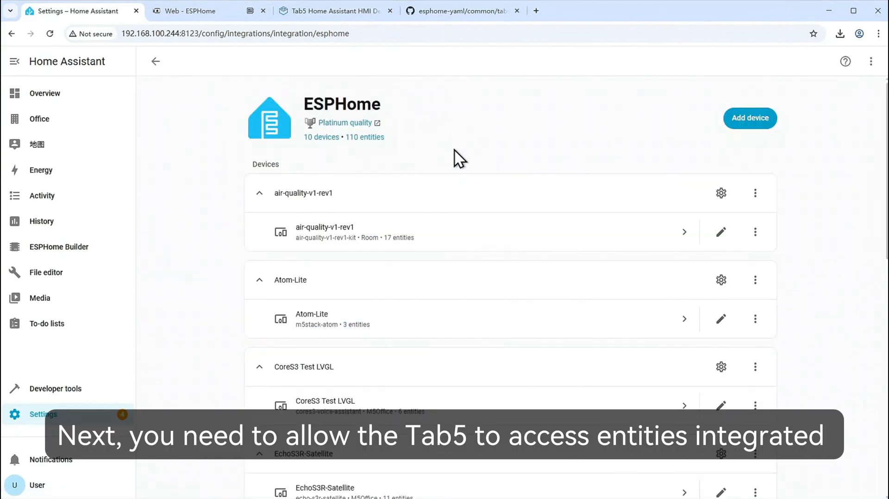
{"action": "scroll", "scroll_direction": "down", "scroll_amount": 3}
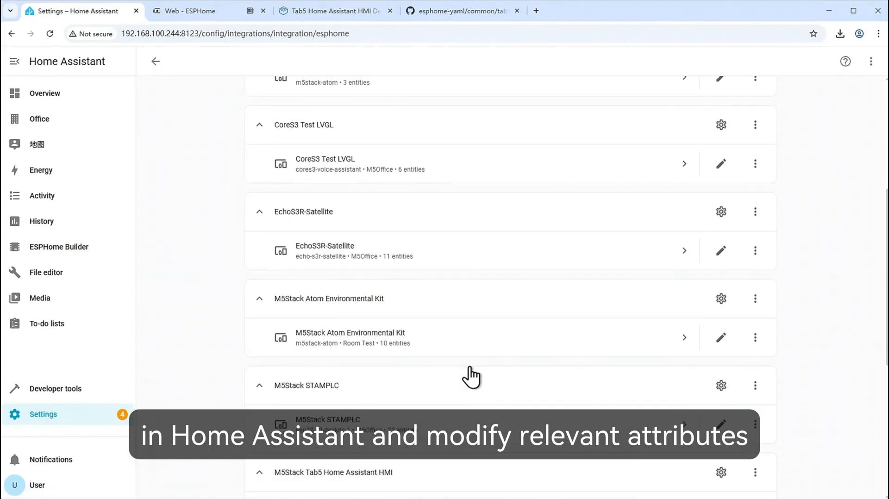
{"action": "scroll", "scroll_direction": "down", "scroll_amount": 3}
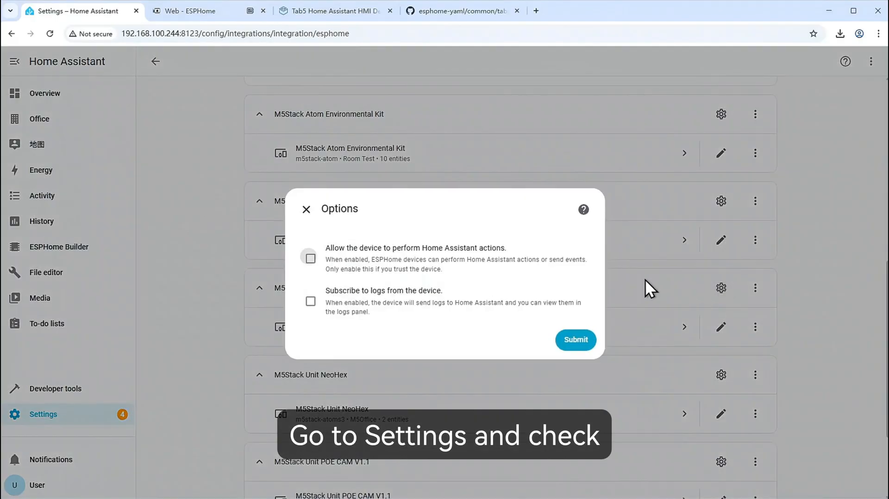
{"action": "left_click", "coordinate": [310, 258]}
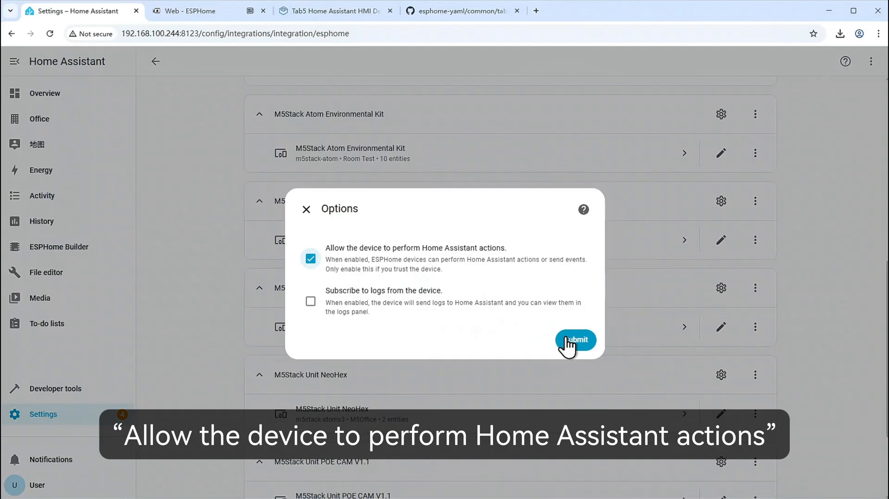
{"action": "left_click", "coordinate": [575, 341]}
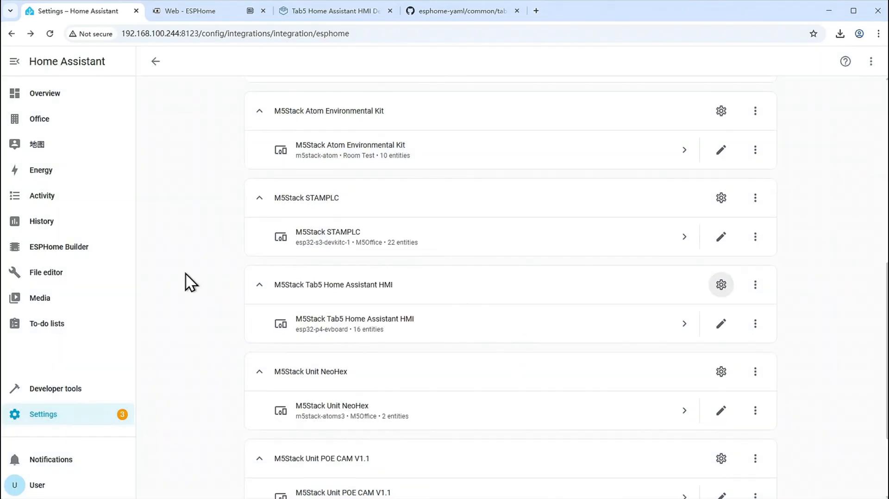
{"action": "left_click", "coordinate": [58, 246]}
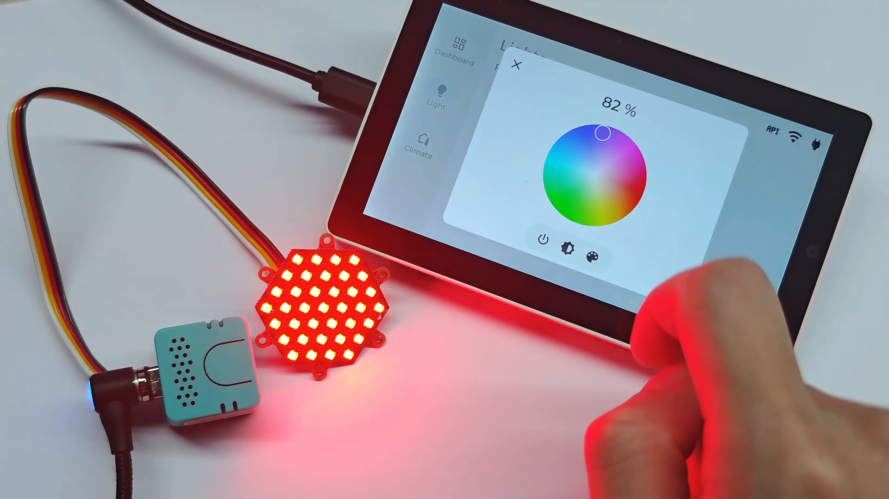
Step: Show the 1st Floor thermostat at 24.0 °C on the Tab5's Climate page
{"action": "left_click", "coordinate": [420, 139]}
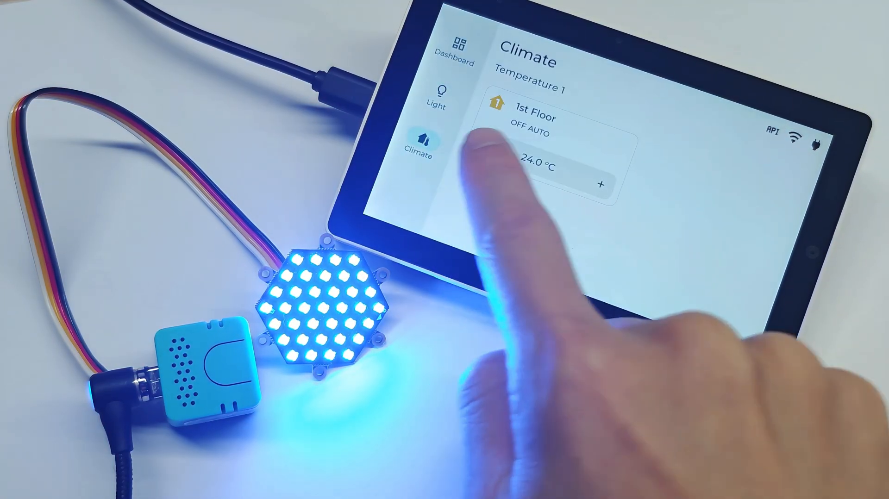